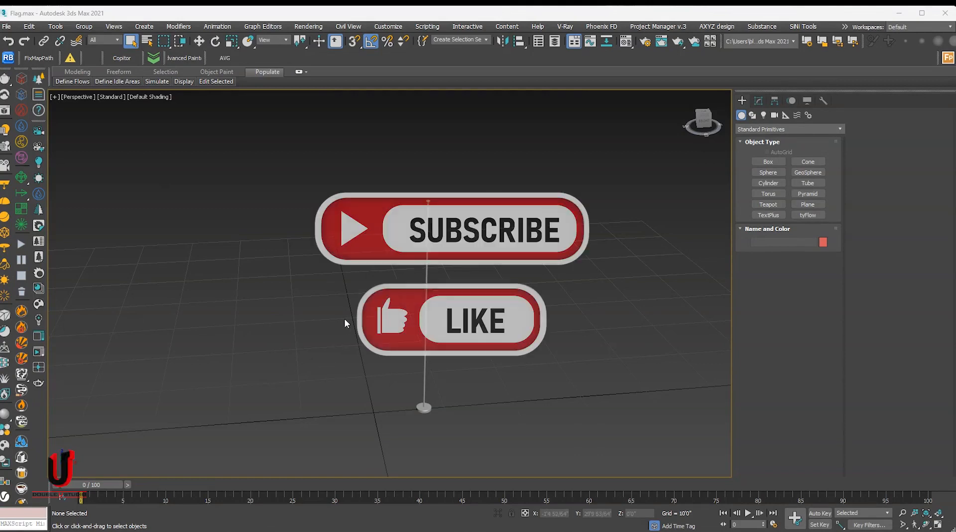
# Switch the Perspective viewport to the Front view of the flagpole scene
pyautogui.press('f')
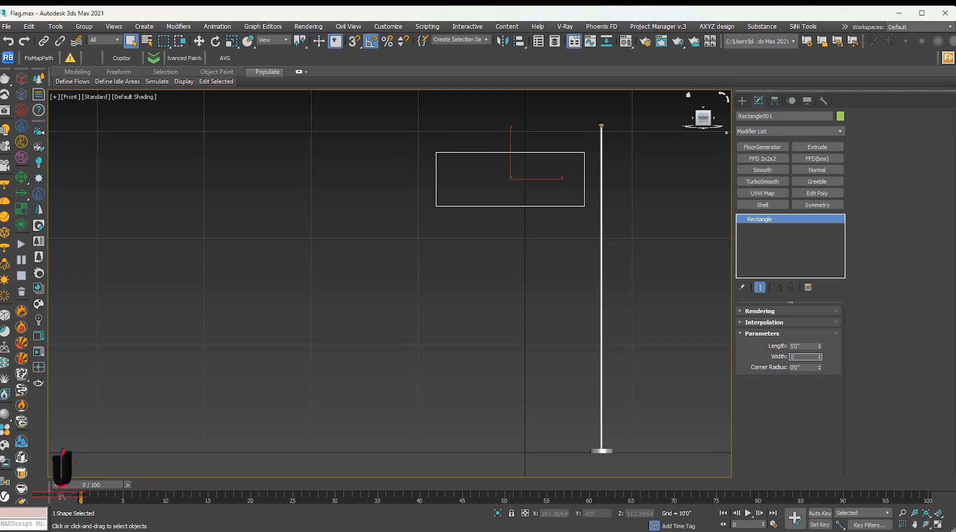
# Make the rectangle 5'0" by 10'0" and add the Garment Maker modifier
pyautogui.write('10\'0"')
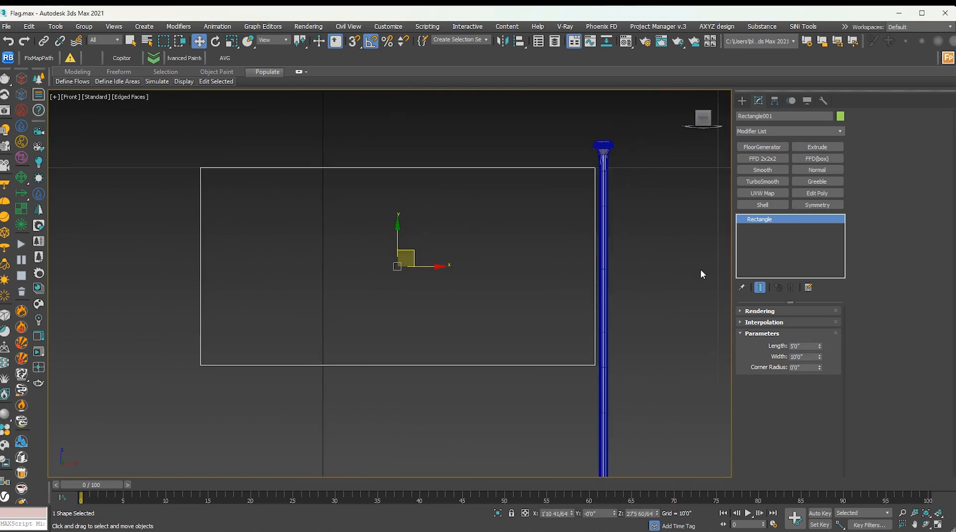
pyautogui.click(789, 130)
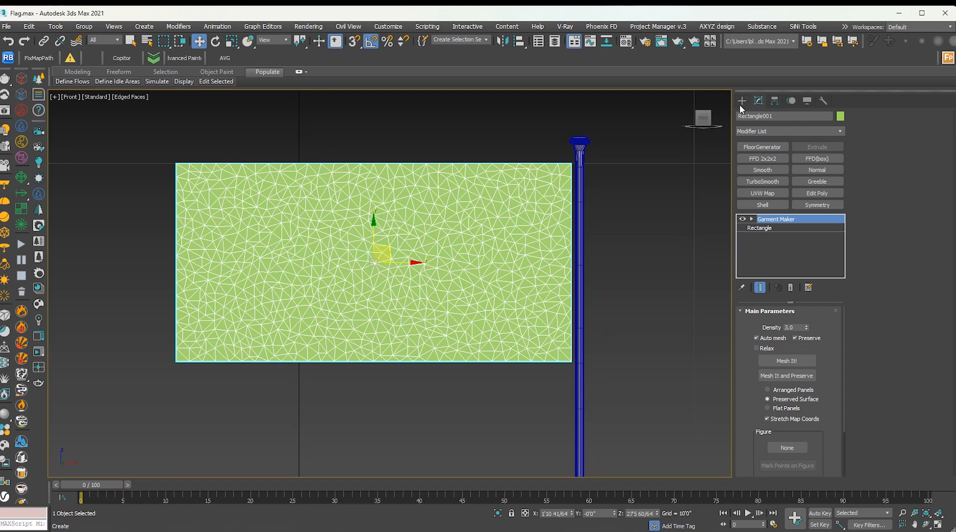
# Create Dummy helpers at the flag's corners beside the pole from Create > Helpers
pyautogui.click(741, 101)
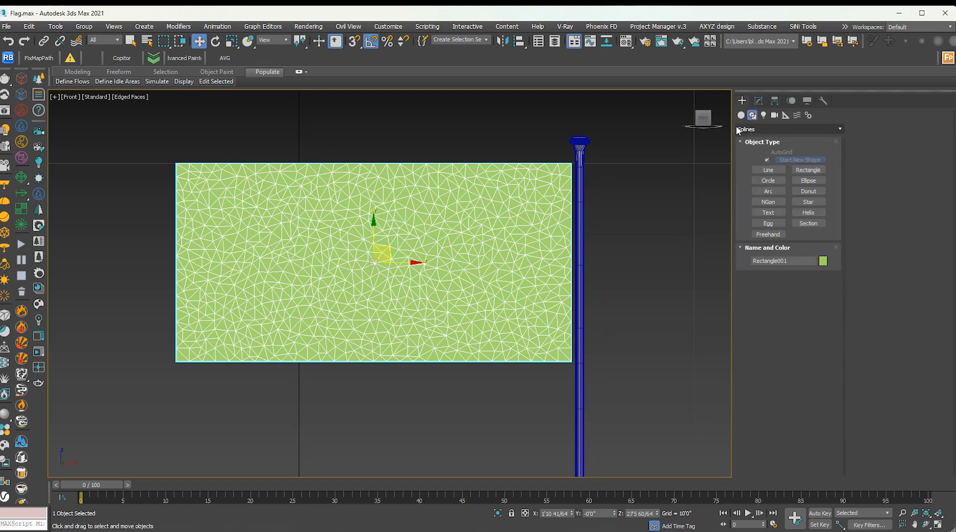
pyautogui.click(785, 115)
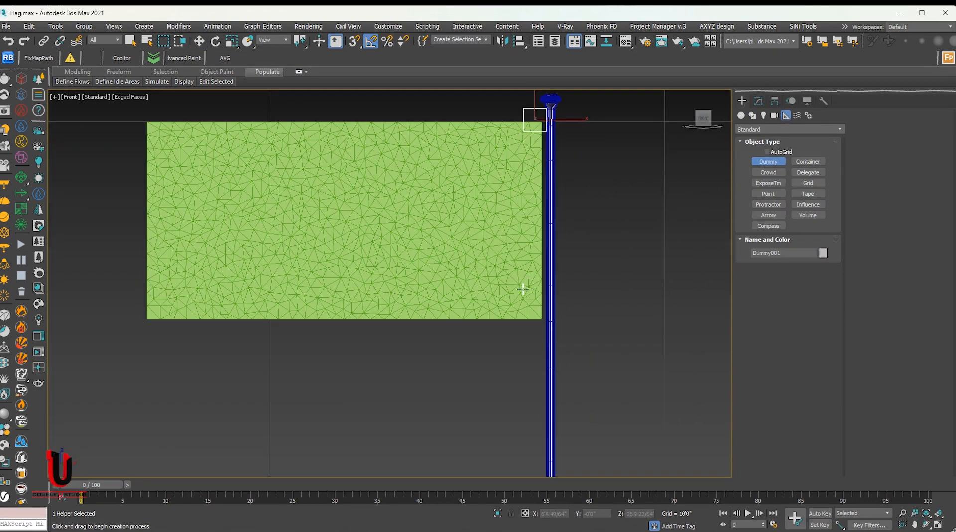
pyautogui.moveTo(535, 116); pyautogui.dragTo(533, 309)
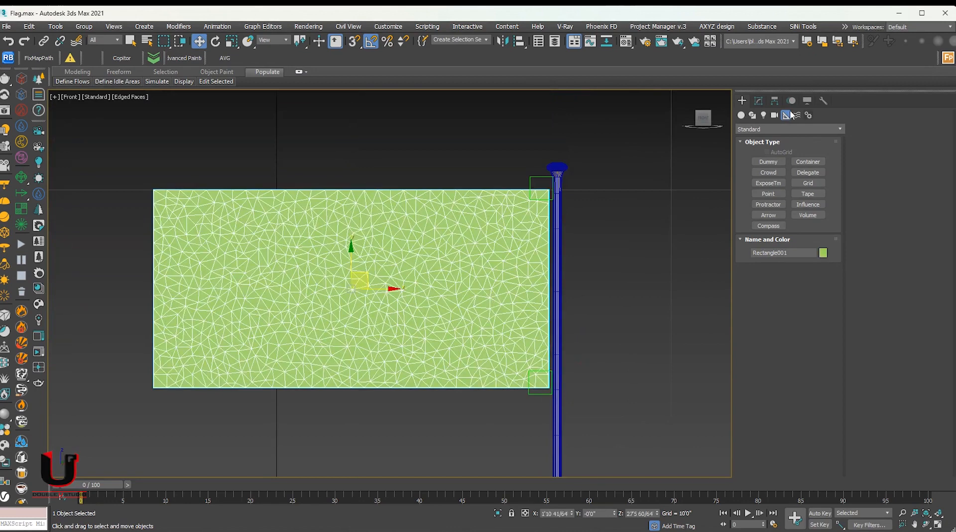
# Add the Cloth modifier to the flag mesh from the Modify panel's Modifier List
pyautogui.click(758, 100)
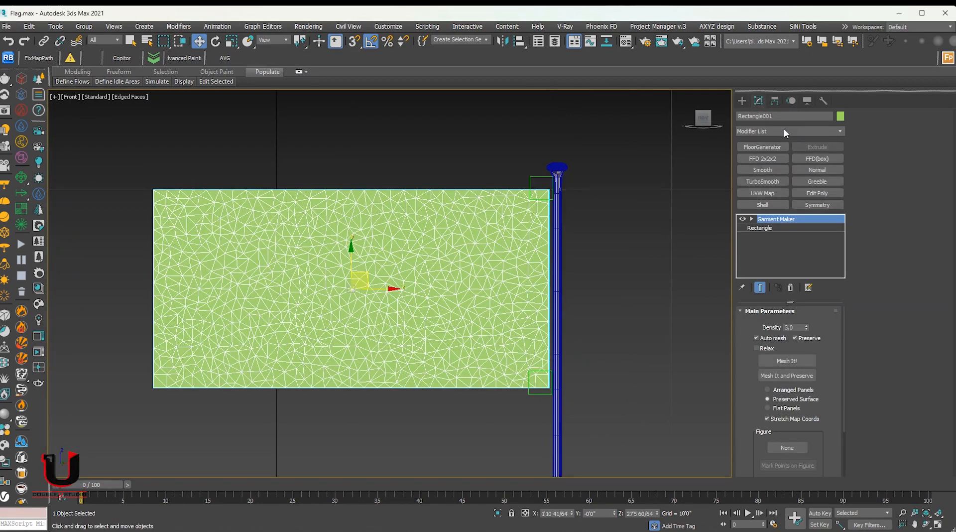
pyautogui.click(787, 130)
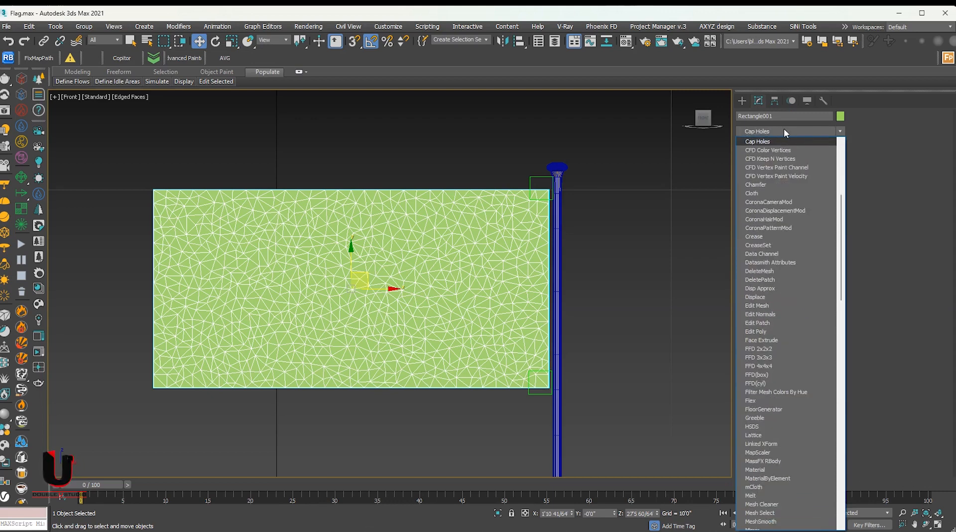
pyautogui.click(752, 193)
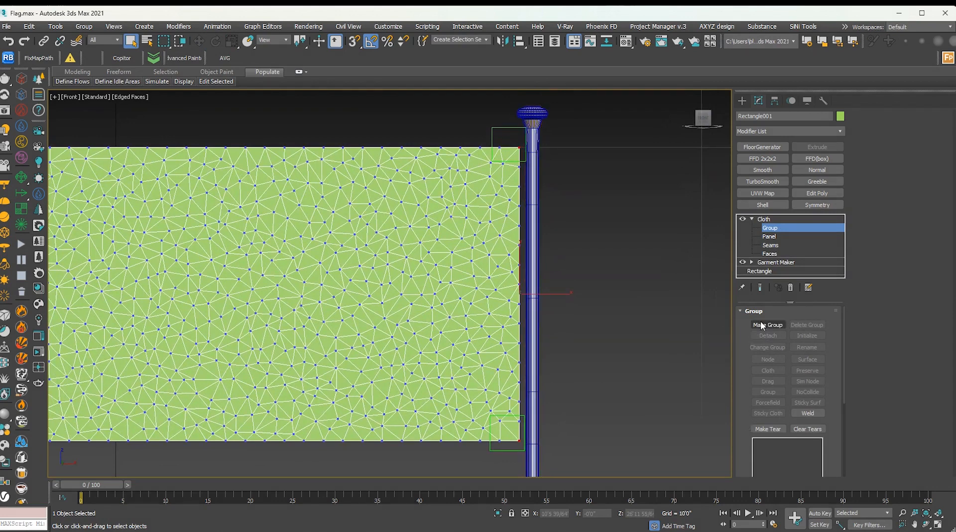
# Make vertex groups Group001, attached to a dummy node, and Group002 on the pole edge
pyautogui.click(768, 324)
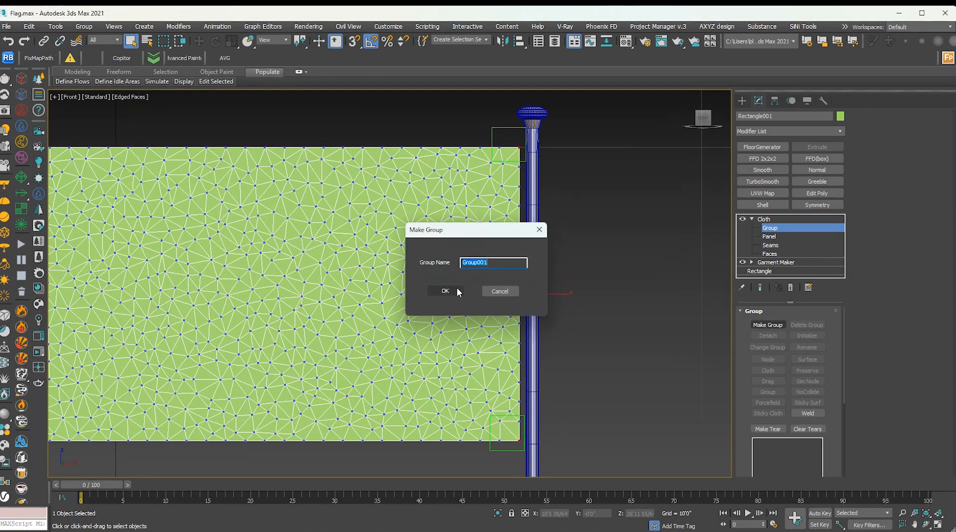
pyautogui.click(445, 291)
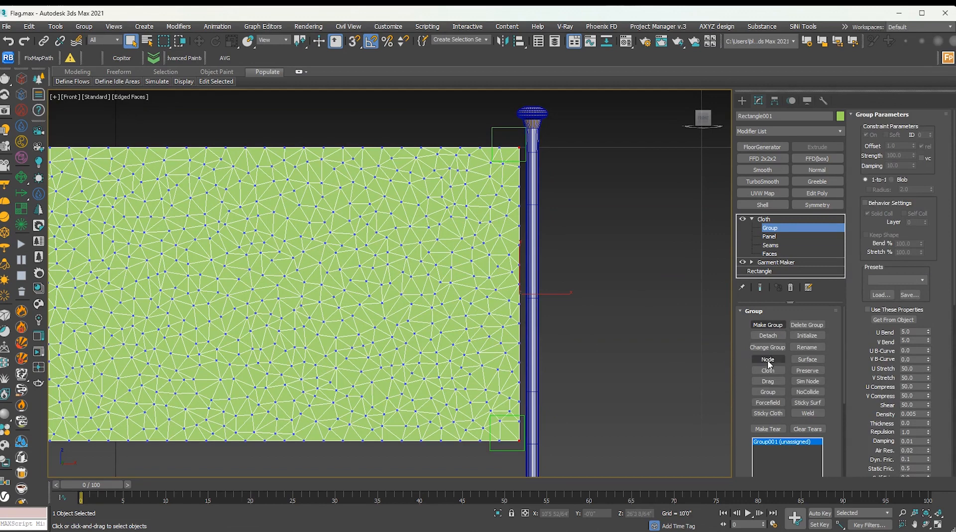
pyautogui.click(768, 359)
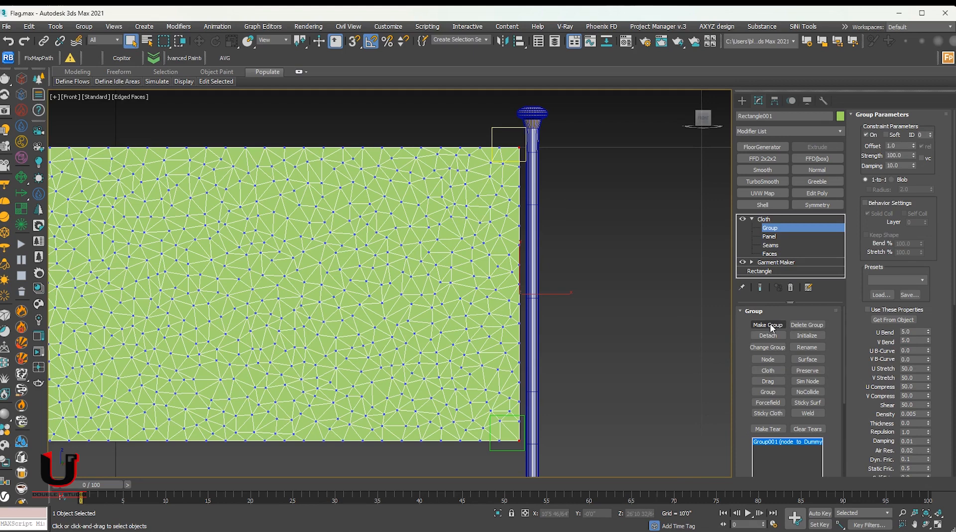
pyautogui.click(768, 325)
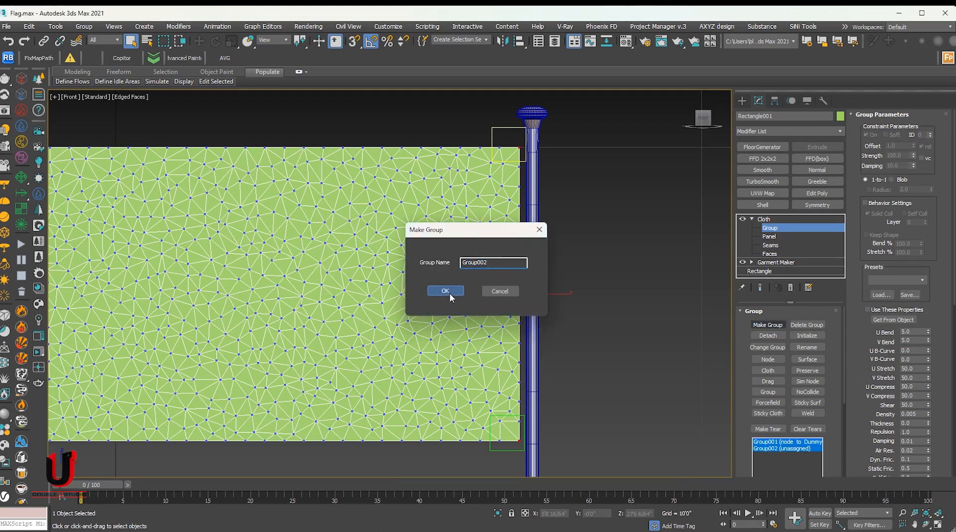
pyautogui.click(445, 291)
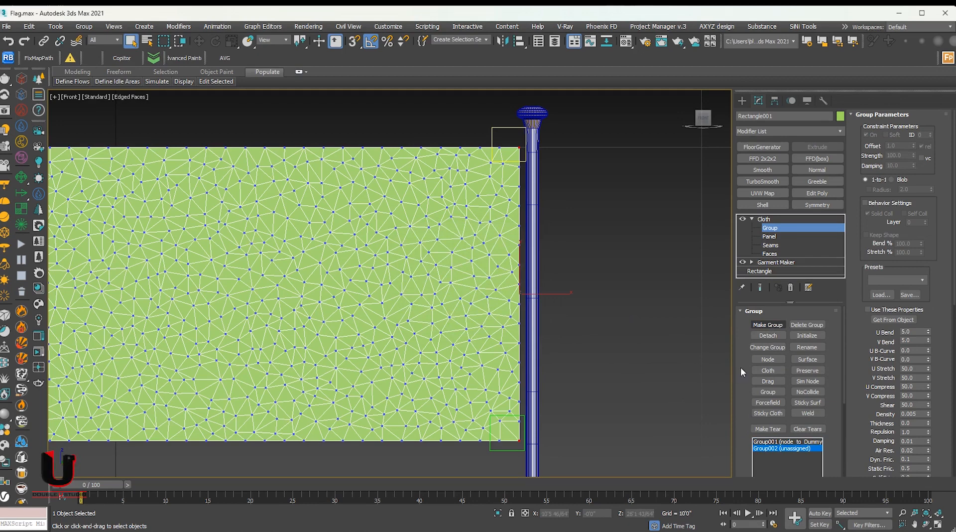
pyautogui.click(768, 359)
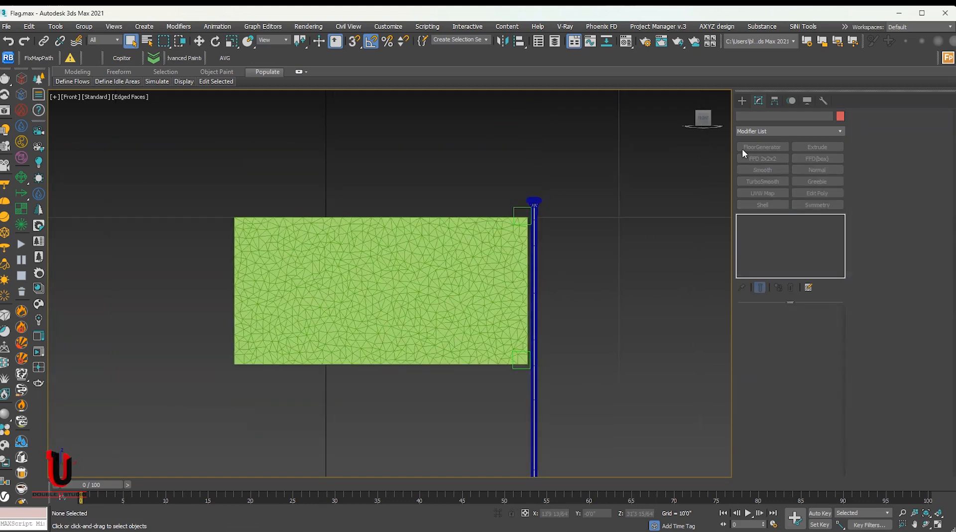
# Create a Wind space warp and move it level with the flag beside the pole
pyautogui.click(758, 100)
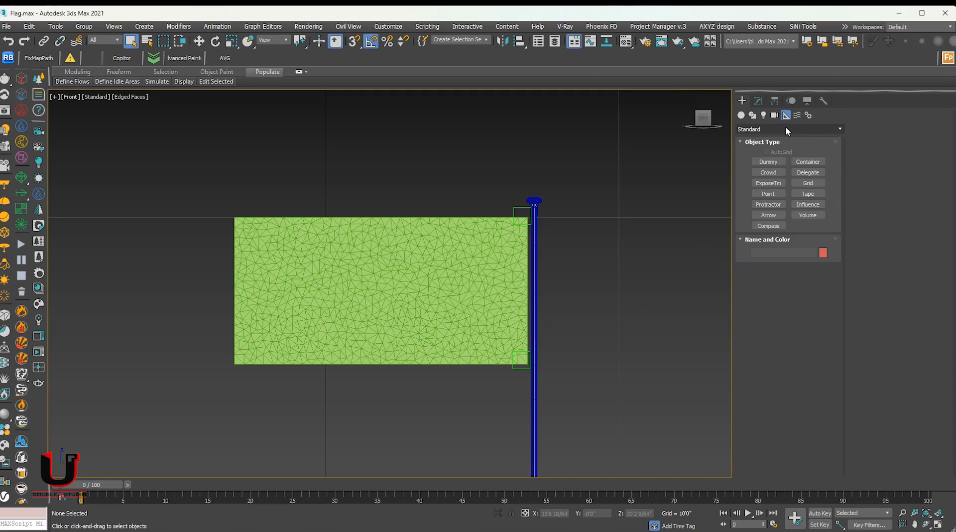
pyautogui.click(797, 115)
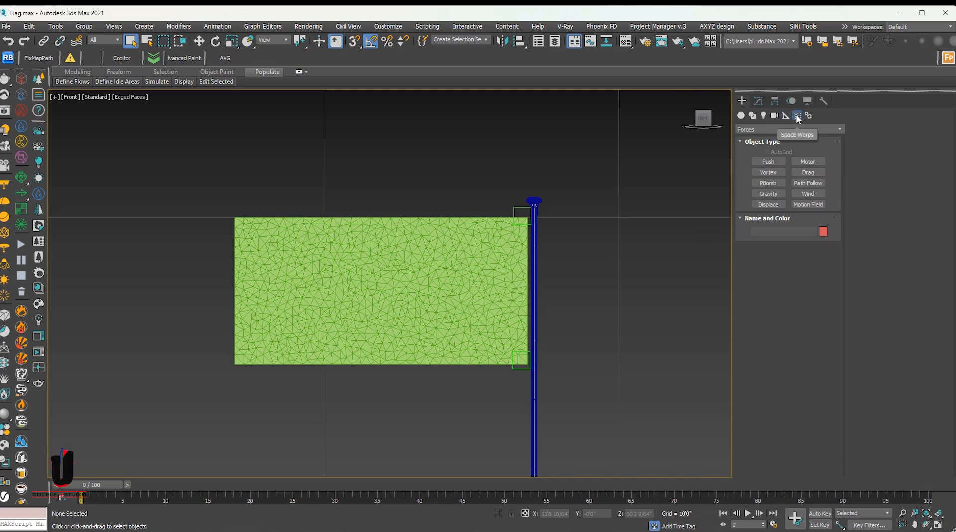
pyautogui.click(807, 193)
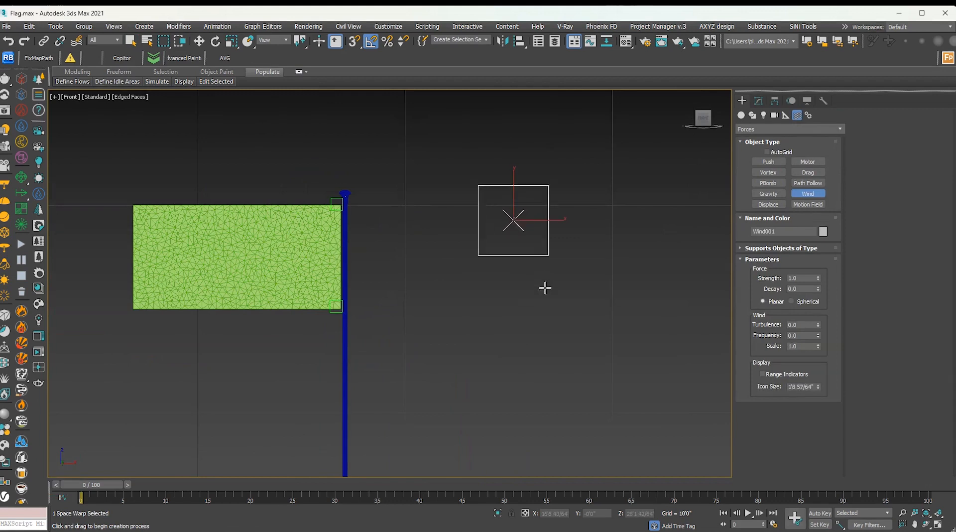
pyautogui.click(131, 41)
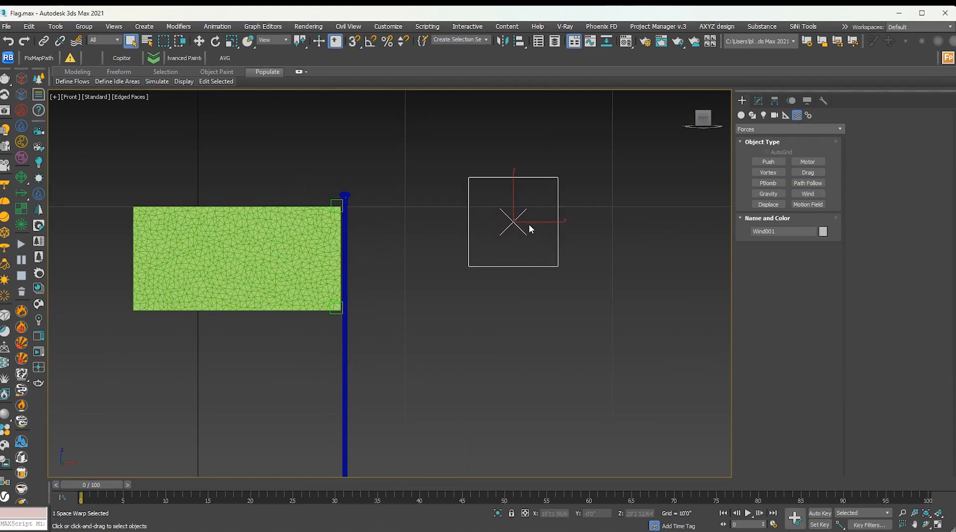
pyautogui.click(215, 41)
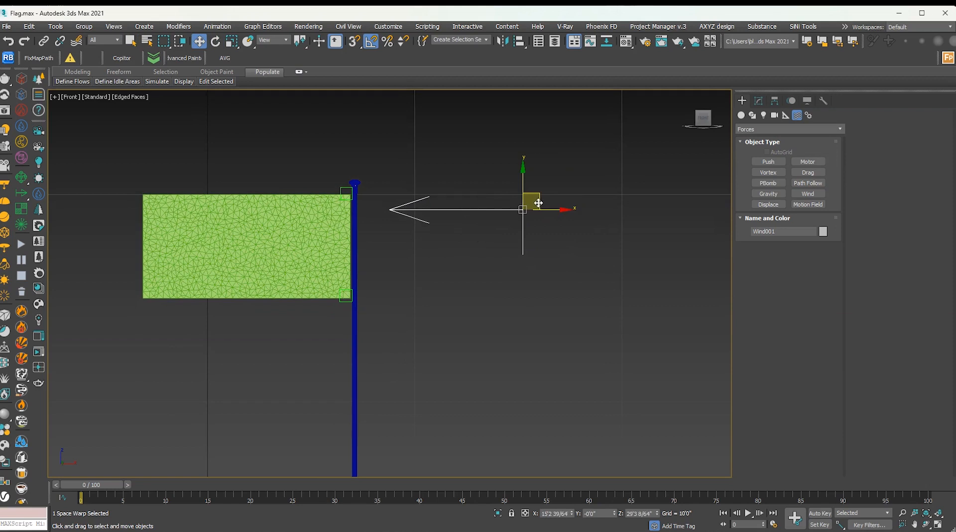
pyautogui.moveTo(523, 208); pyautogui.dragTo(549, 240)
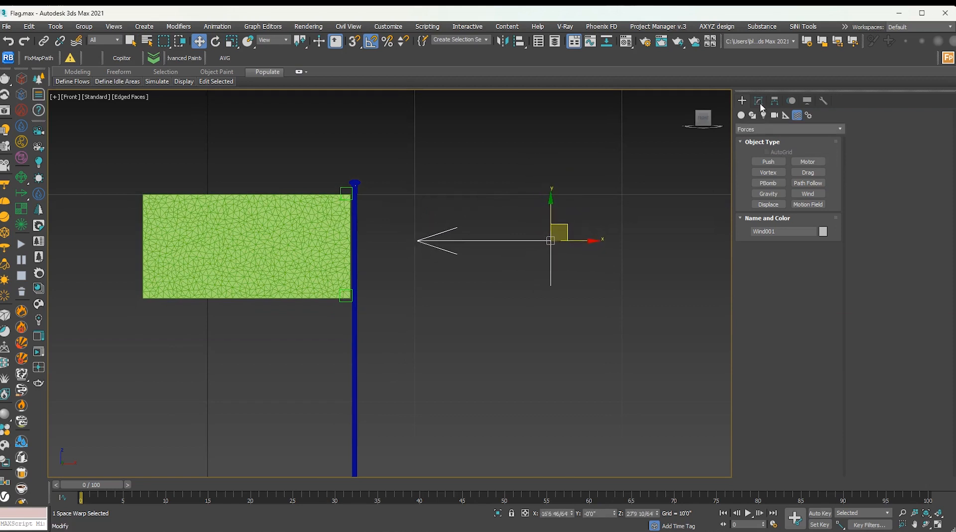
# Lower Wind001's Strength to 0.5 in the Modify panel
pyautogui.click(758, 100)
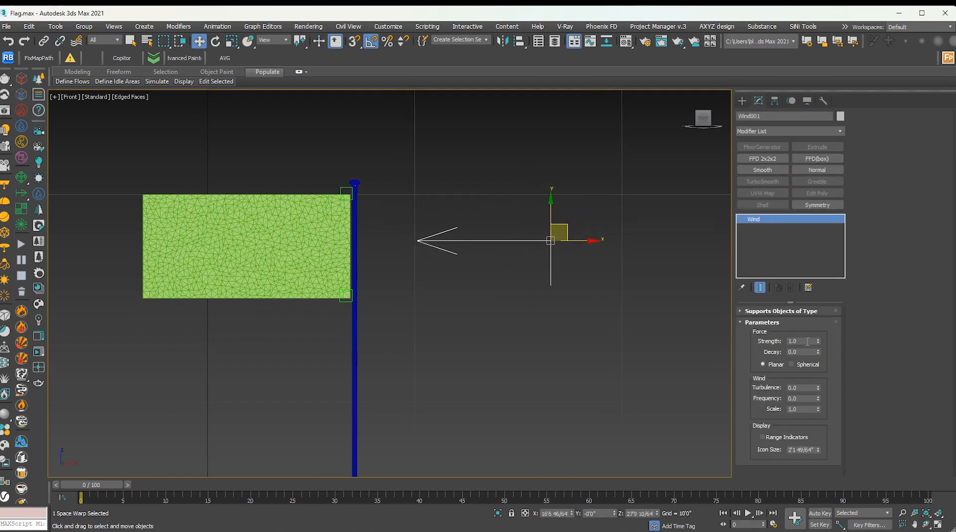
pyautogui.click(801, 341)
pyautogui.write('0.5')
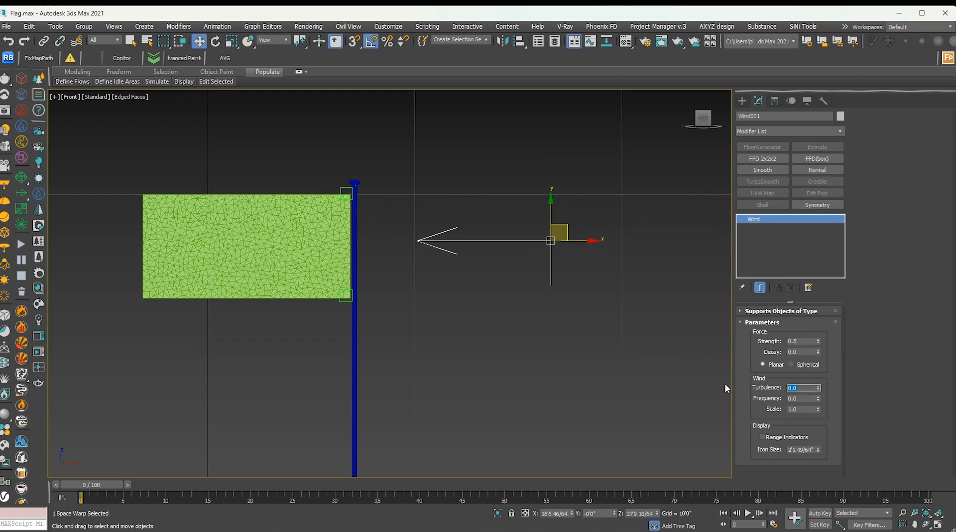
pyautogui.write('0.2')
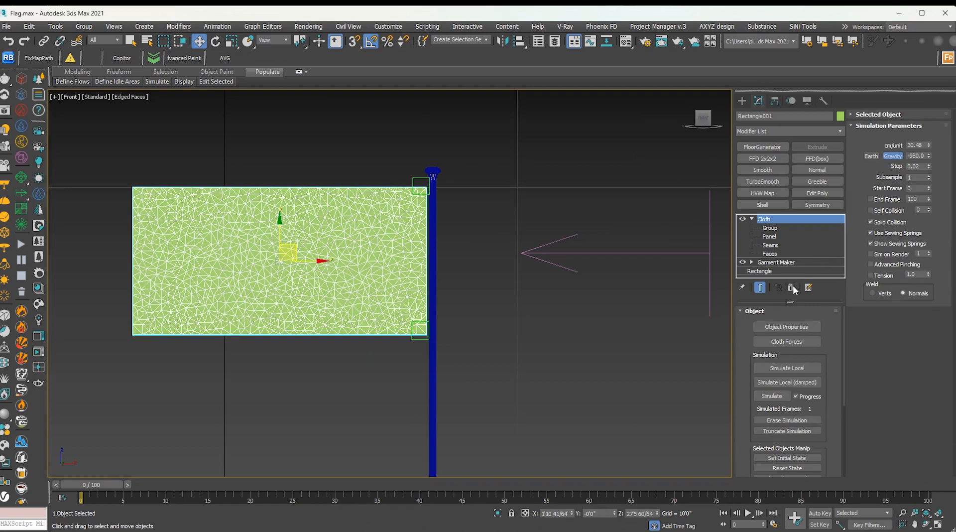
# Set Rectangle001 as a cloth object with the Silk preset in Object Properties
pyautogui.click(787, 327)
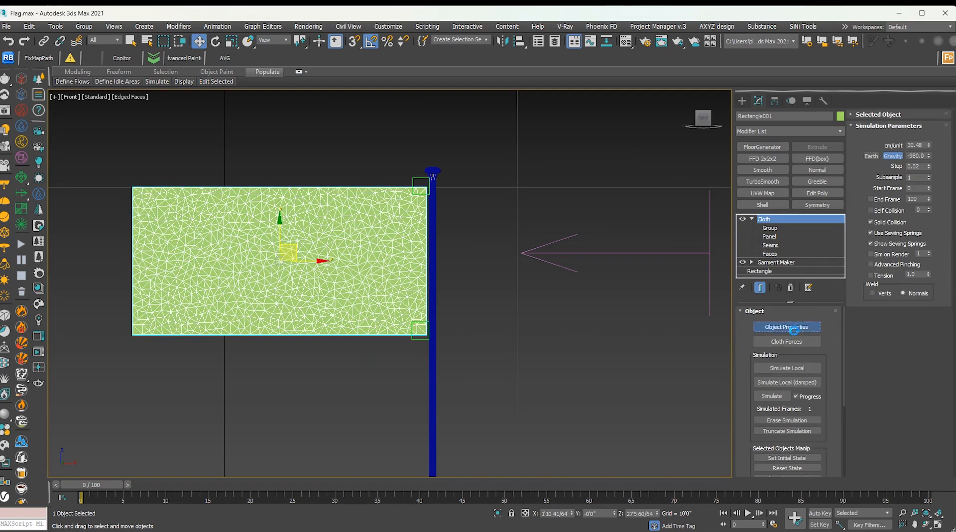
pyautogui.click(787, 326)
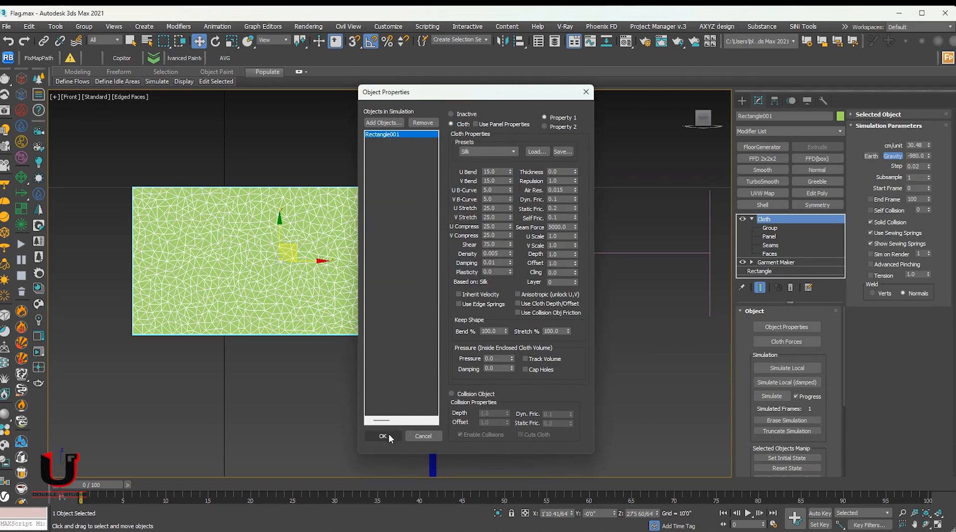
pyautogui.click(383, 438)
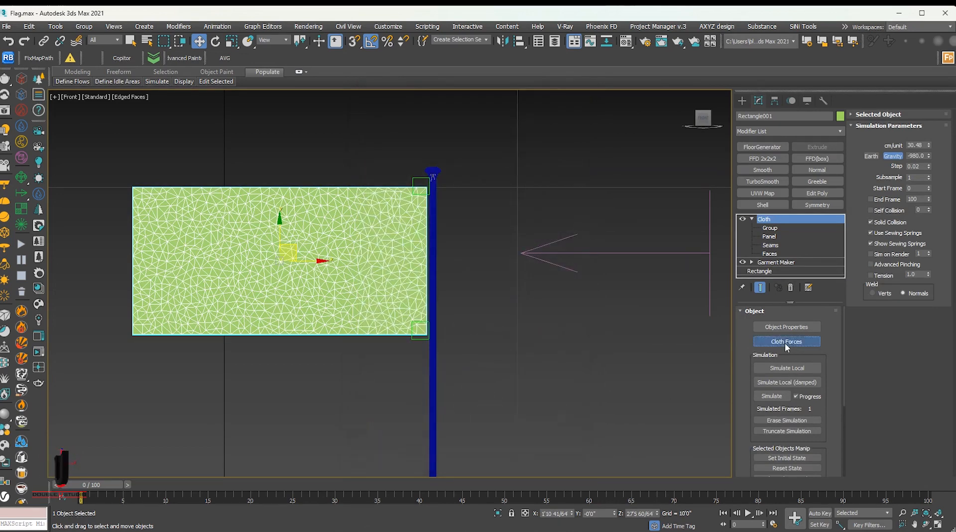
# Move Wind001 into the flag's Forces in Simulation list in Cloth Forces
pyautogui.click(787, 341)
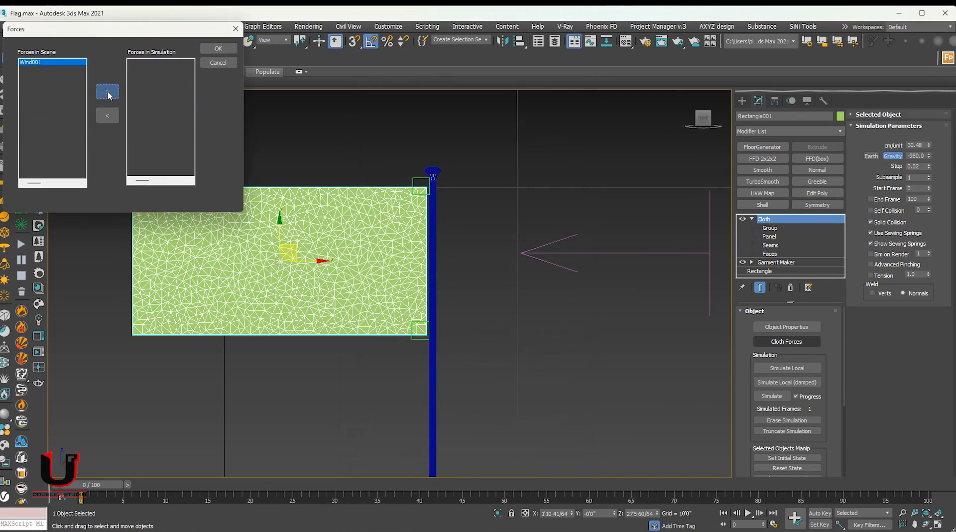
pyautogui.click(217, 62)
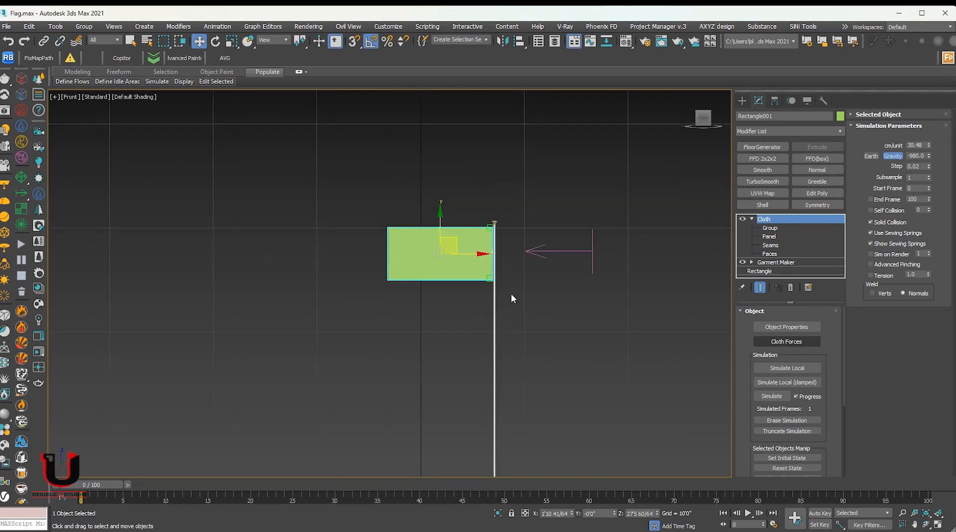
pyautogui.moveTo(567, 307)
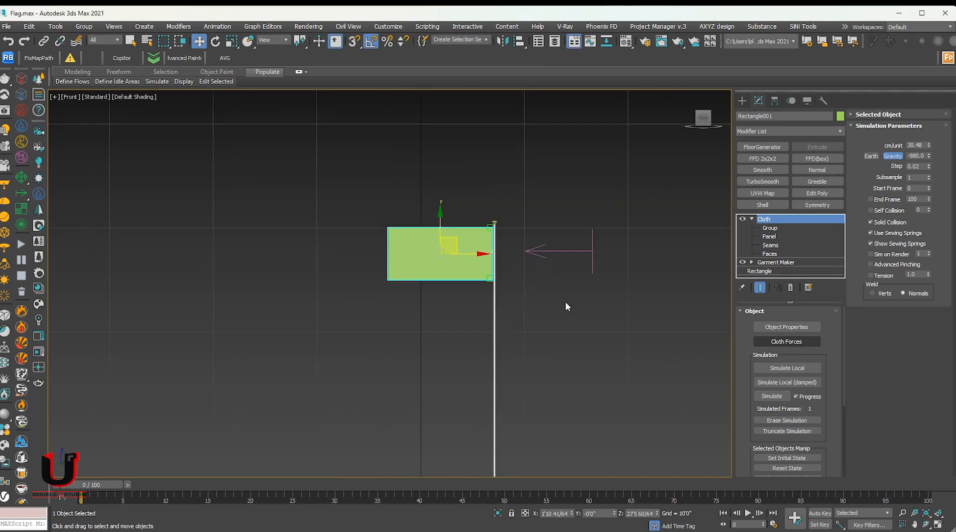
# Run Simulate on the flag's Cloth modifier so it ripples in the wind
pyautogui.click(771, 396)
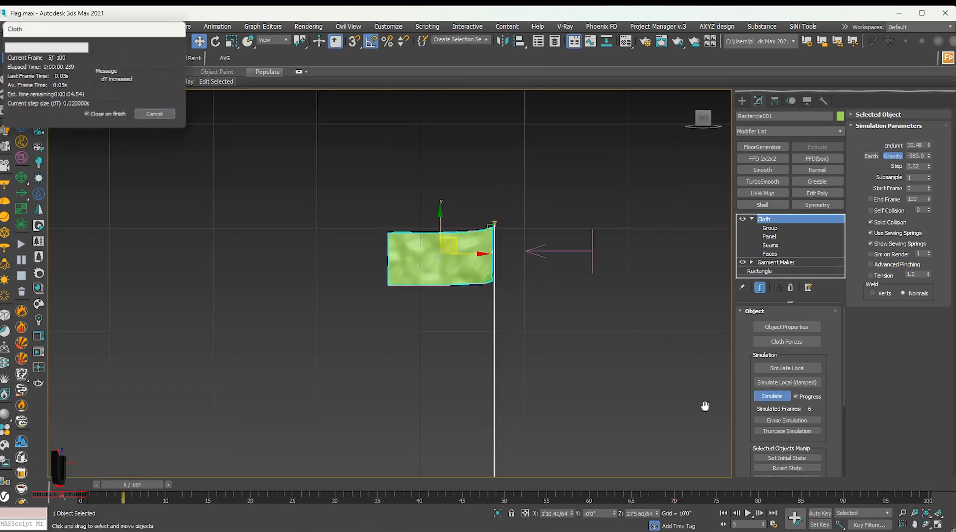